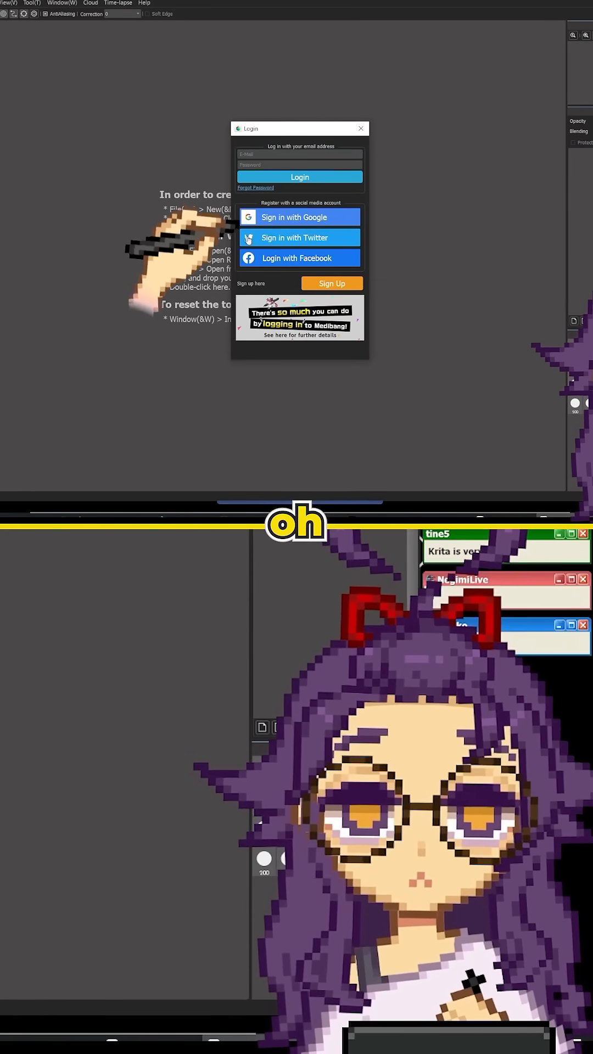
# Step: Scroll the Brush list past the Sumi pens to Oil Paint(Dry), Crayon, Soft Pastel and Oil Pastel
pyautogui.click(361, 128)
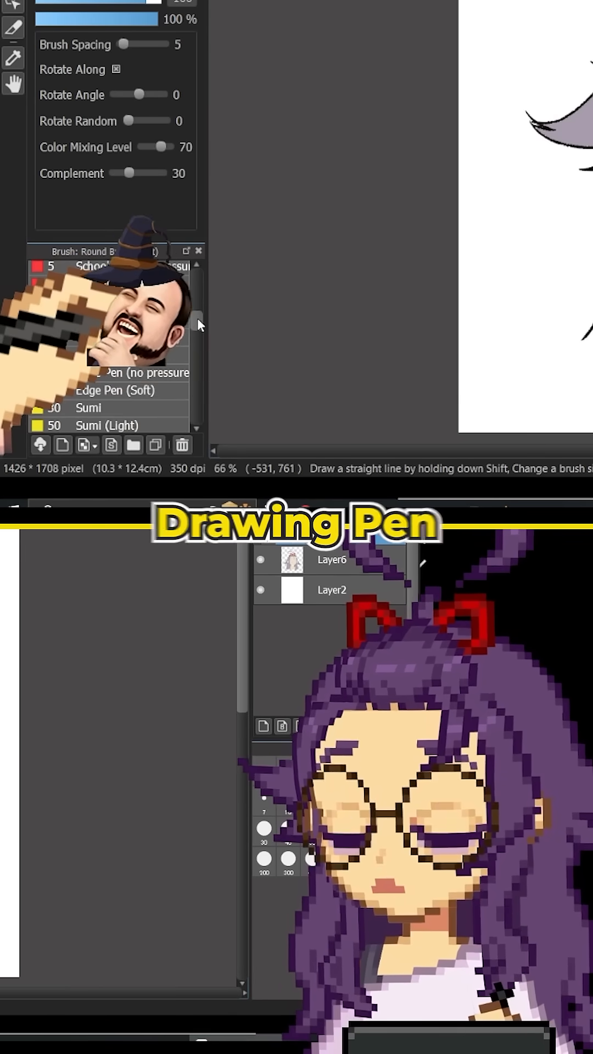
pyautogui.scroll(-3)
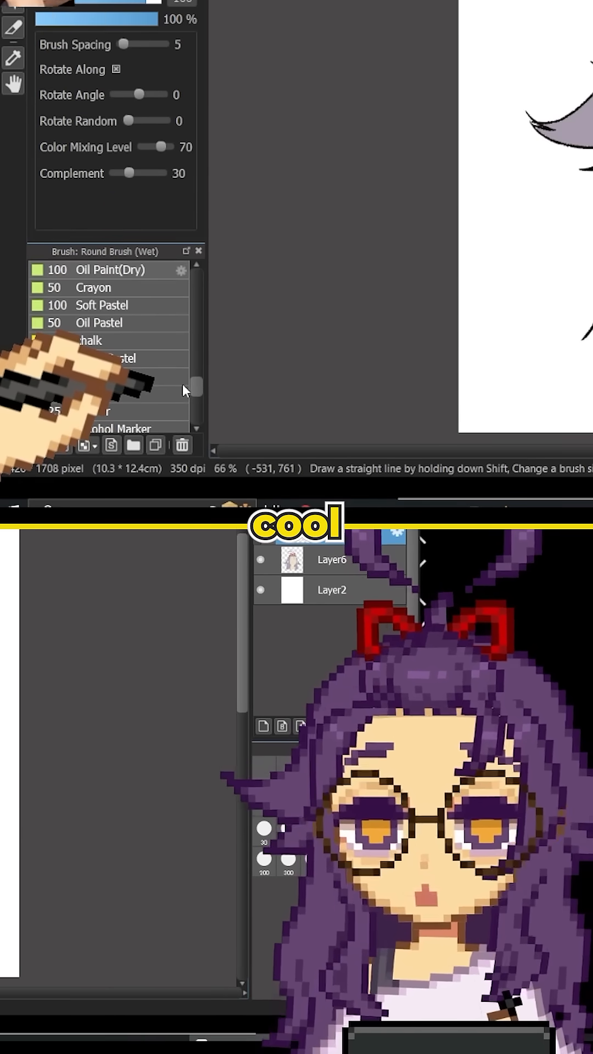